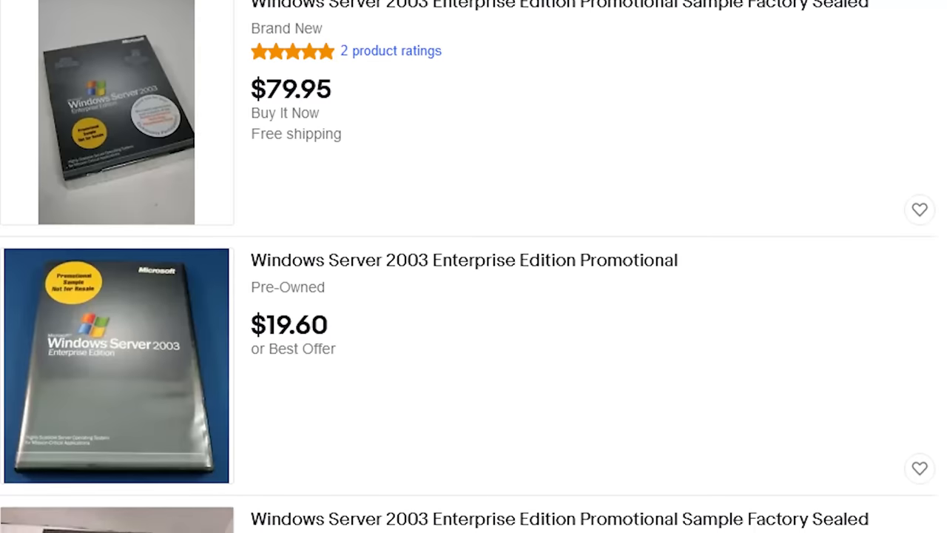
scroll(down, 3)
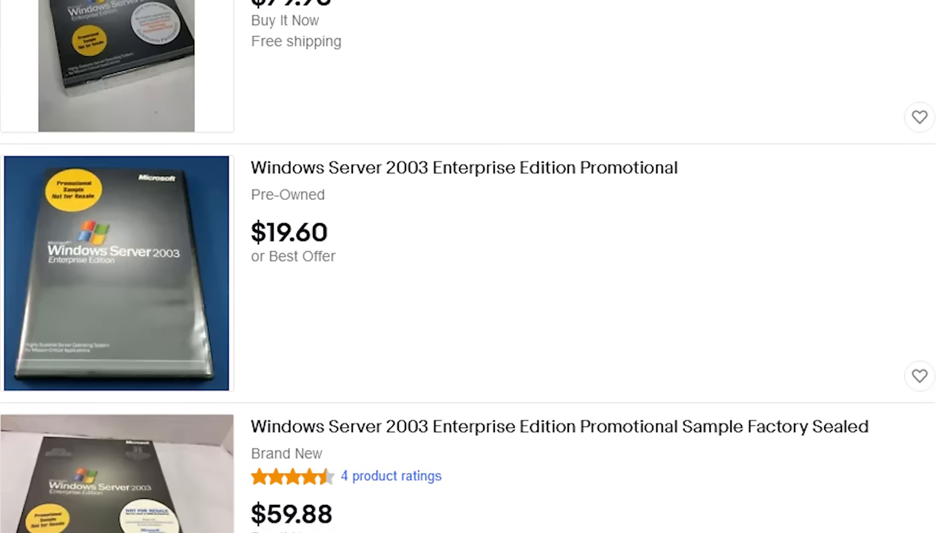
scroll(down, 3)
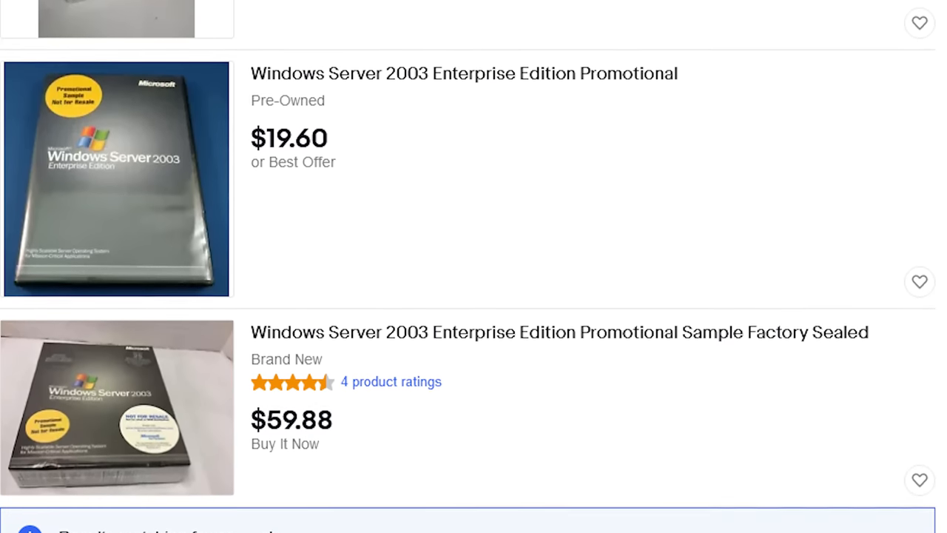
scroll(down, 3)
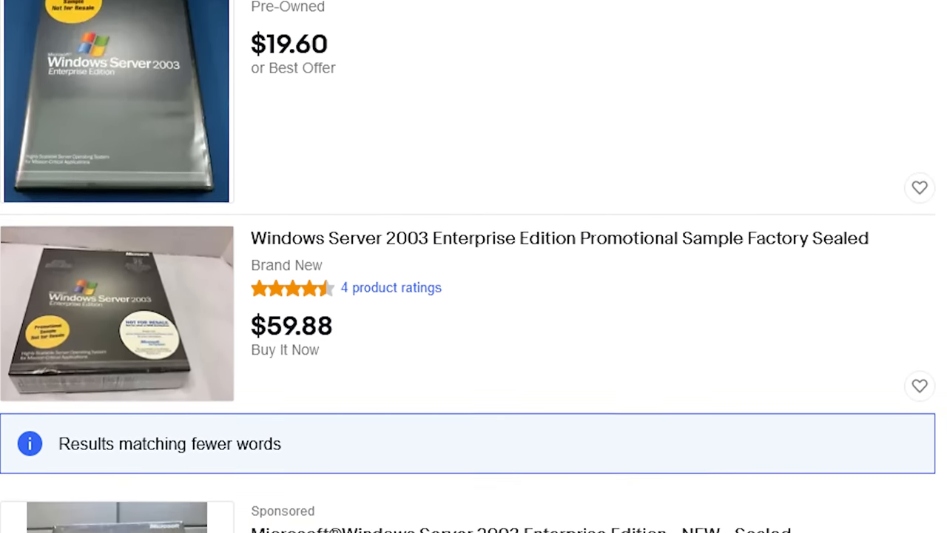
scroll(down, 3)
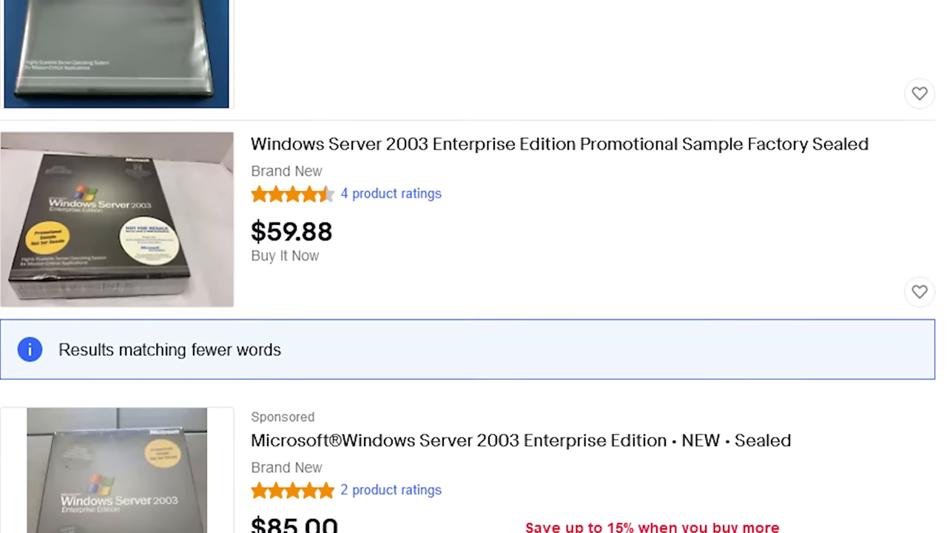
scroll(down, 3)
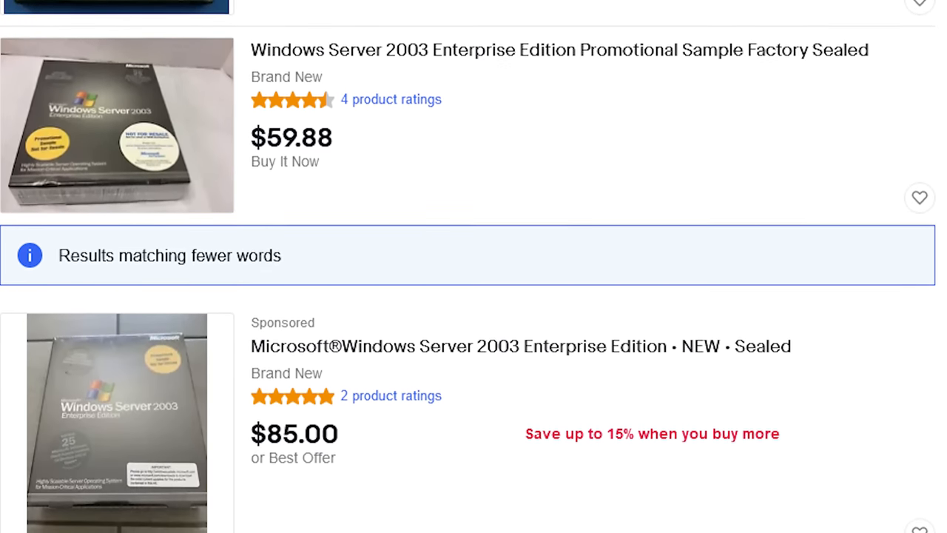